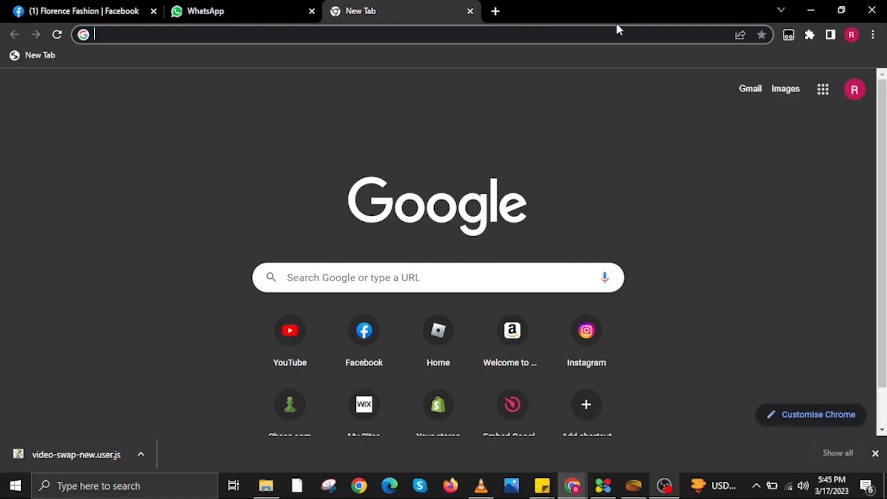
Search 'command' in Start and bring up Command Prompt's options to run it as administrator
type("comman")
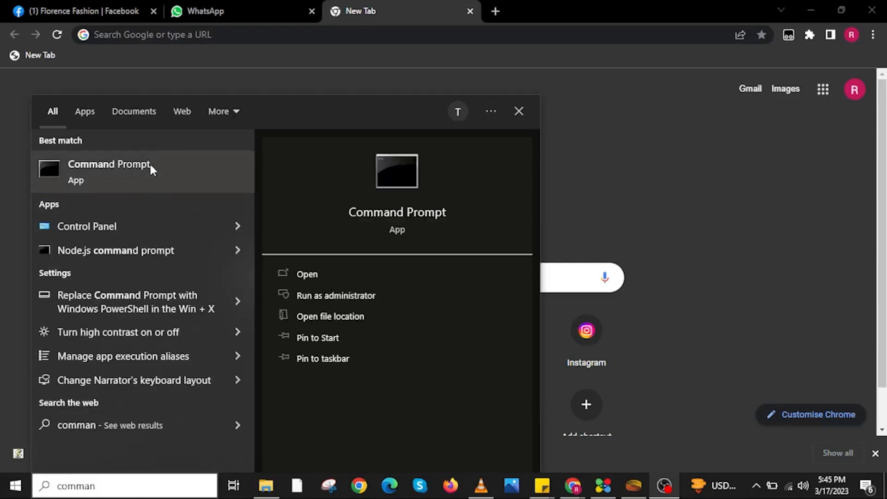
right_click(108, 170)
type("ipconfig")
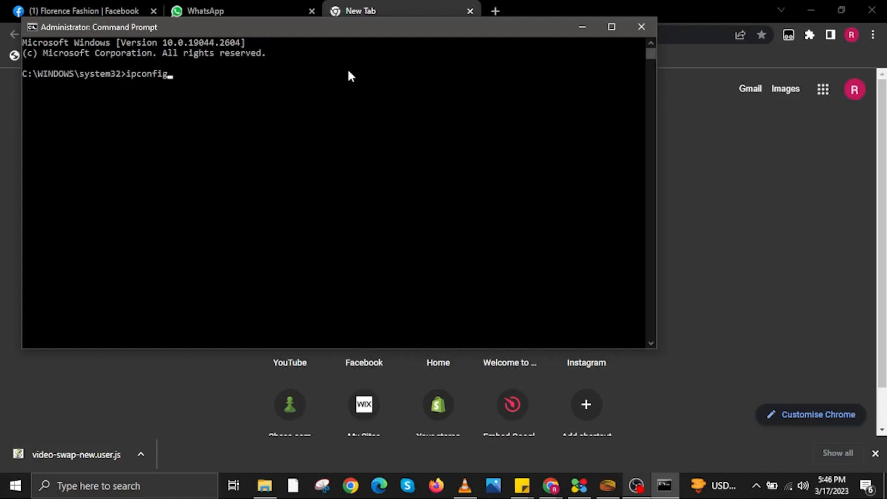
Flush the DNS cache with ipconfig /flushdns, then launch Control Panel from Start search
type("/")
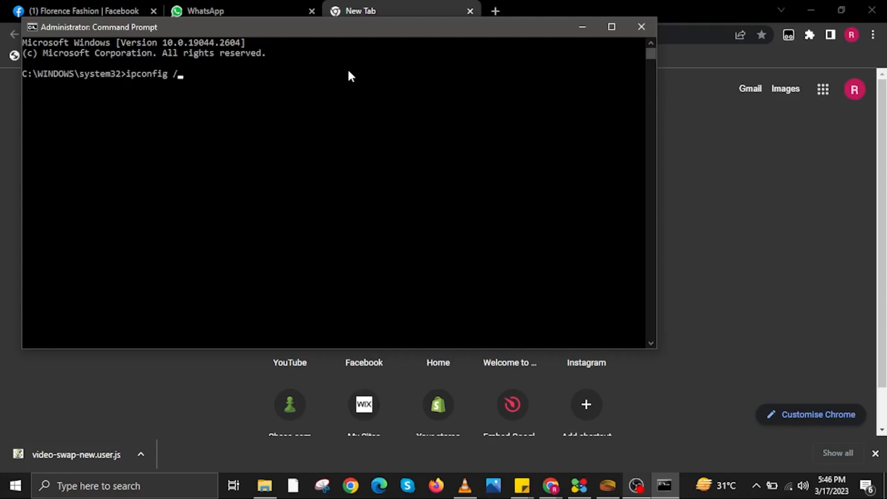
type("flu")
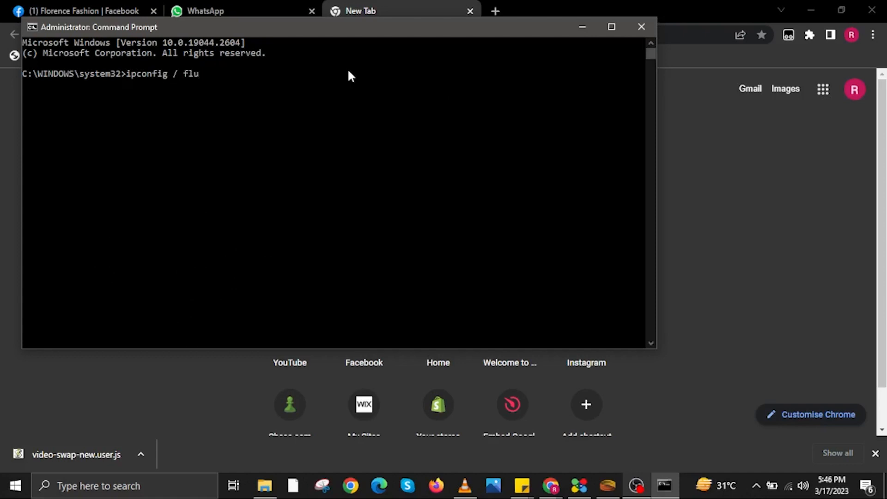
type("shdn")
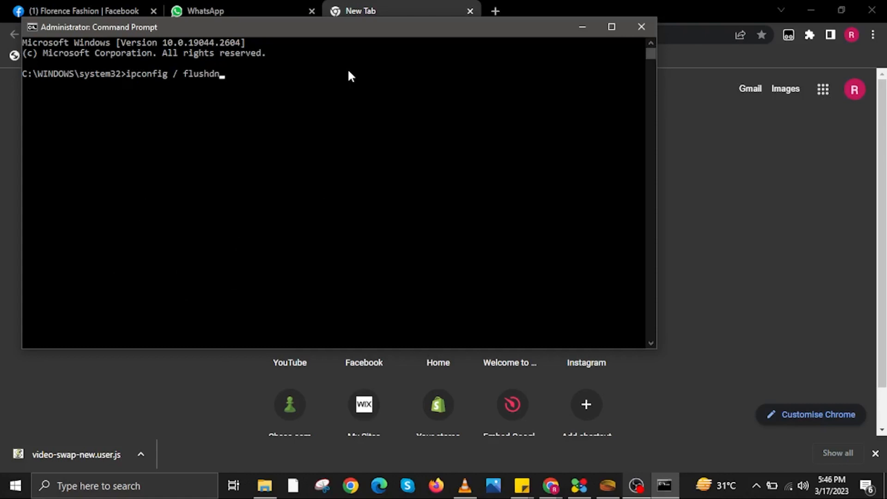
key("enter")
type("netsh winsock reset")
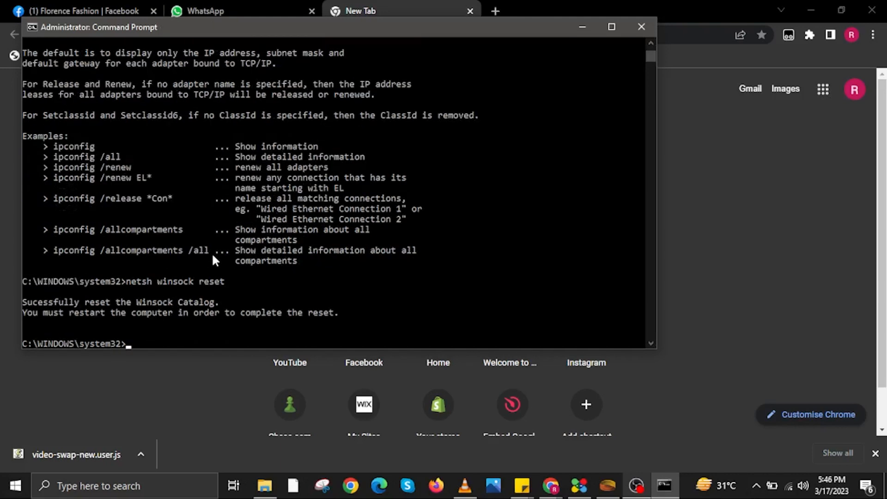
mouse_move(72, 317)
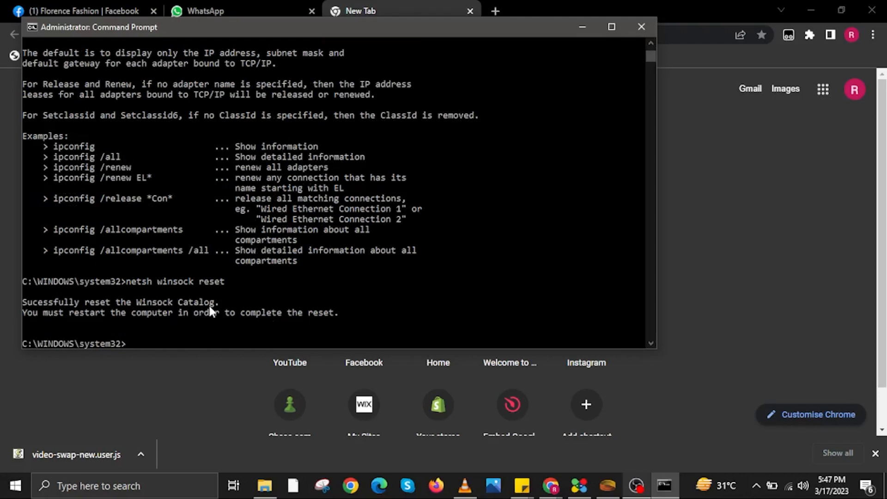
type("control")
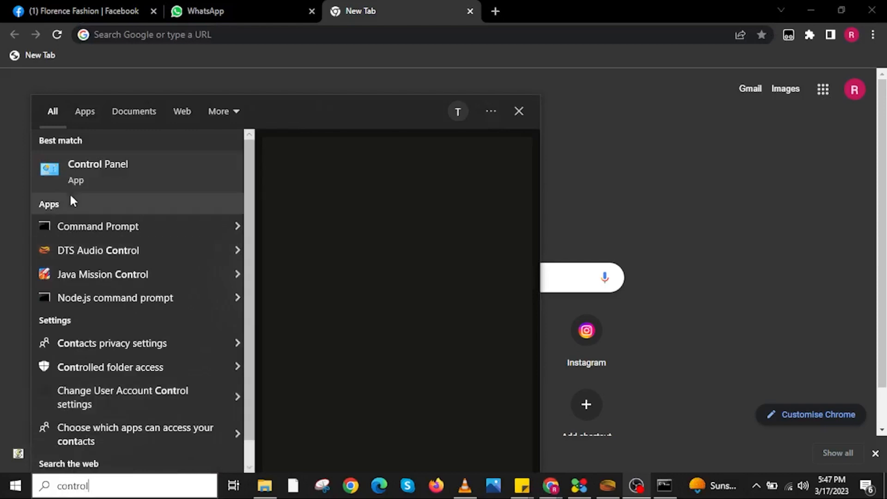
left_click(113, 172)
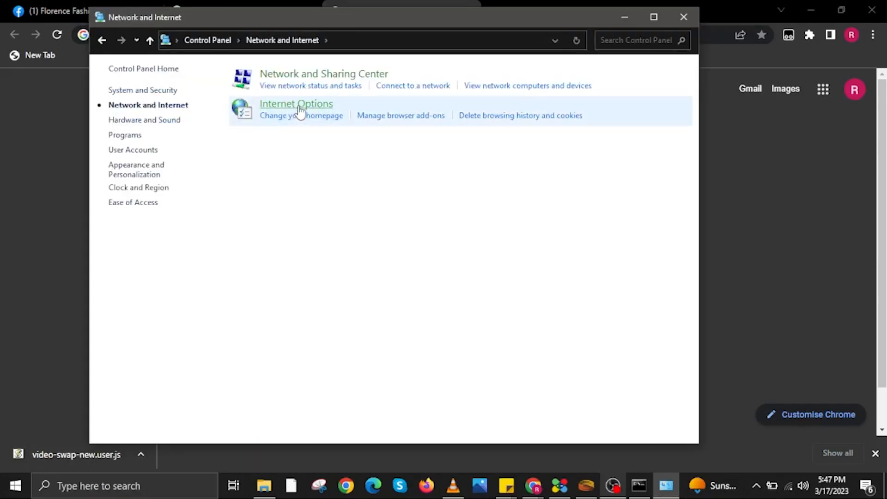
mouse_move(323, 74)
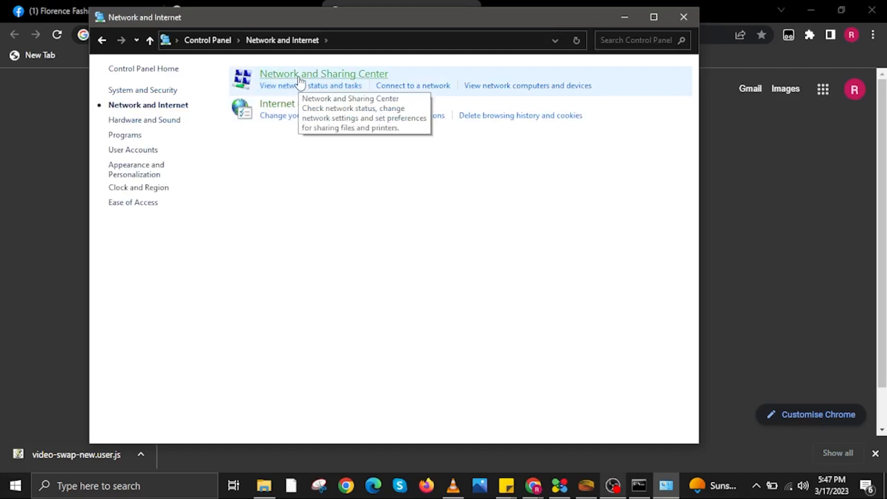
mouse_move(296, 104)
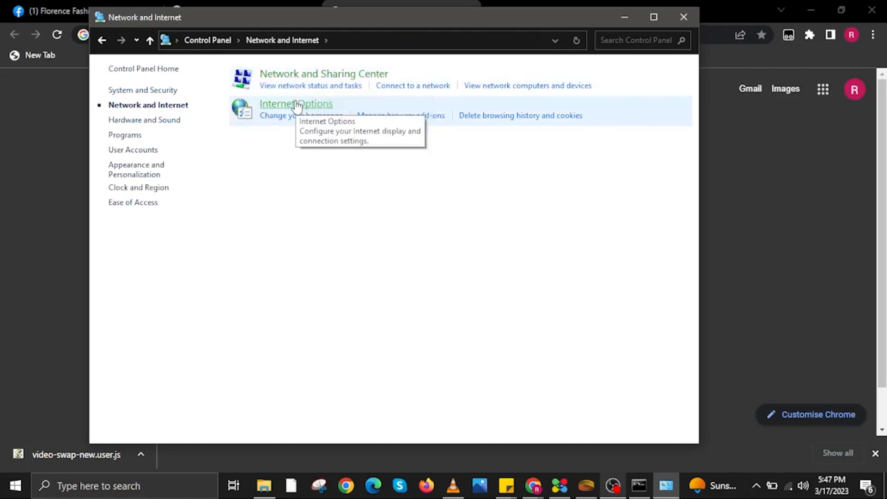
Open Network and Sharing Center from Control Panel's Network and Internet category
left_click(295, 104)
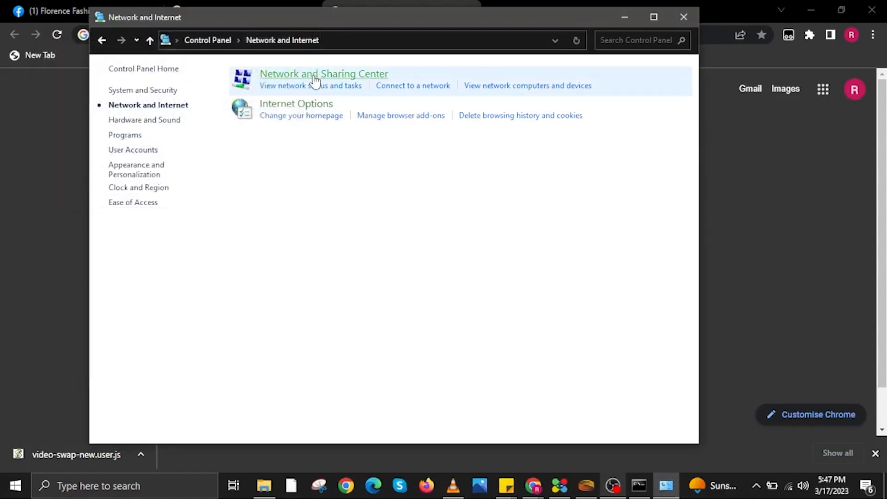
left_click(323, 74)
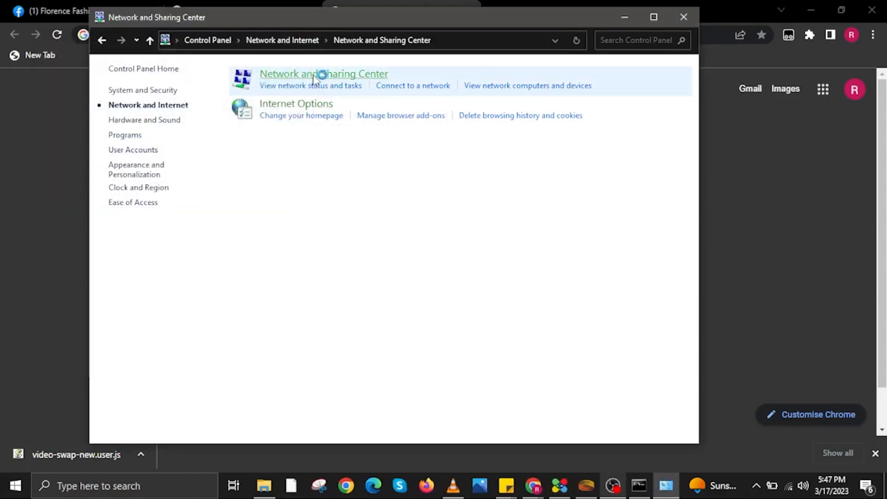
left_click(323, 74)
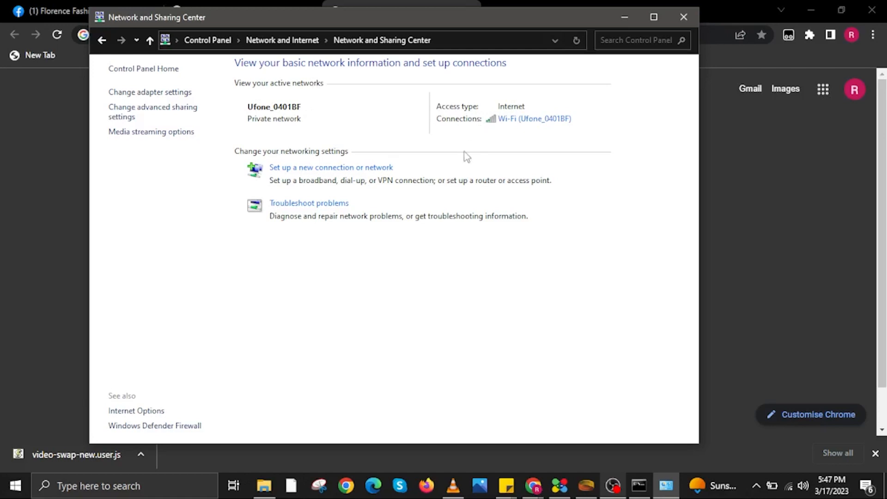
mouse_move(534, 118)
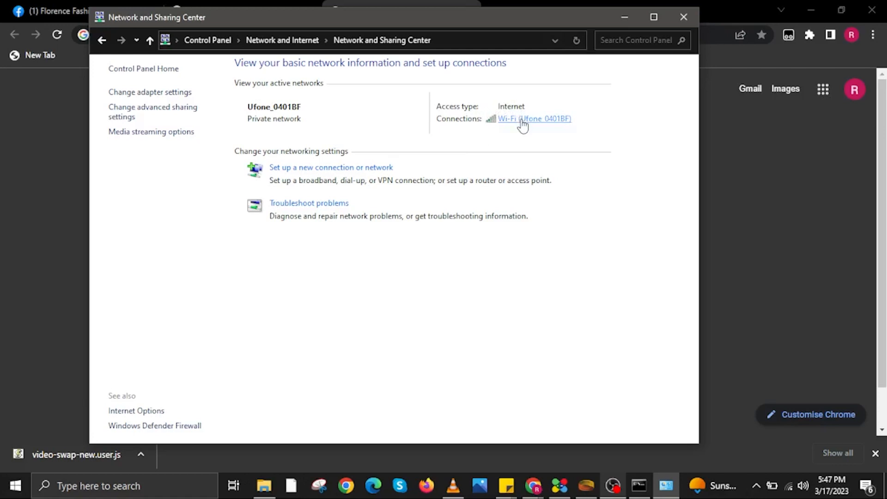
mouse_move(238, 136)
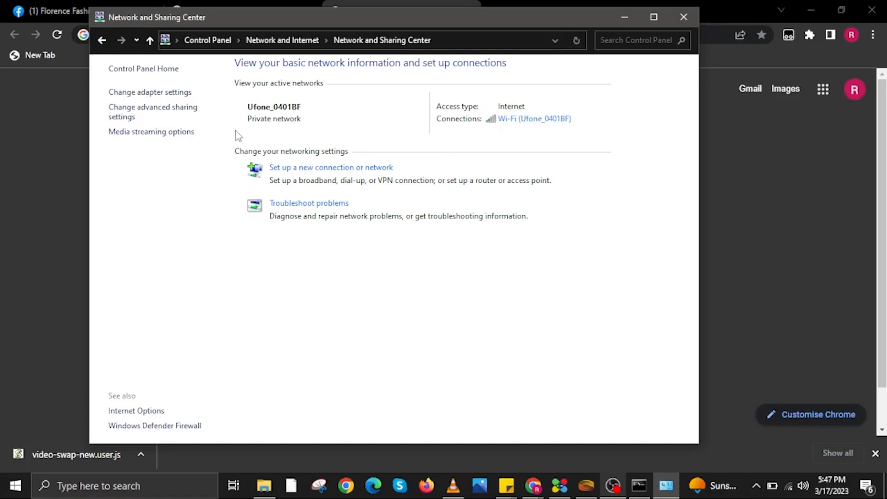
mouse_move(310, 203)
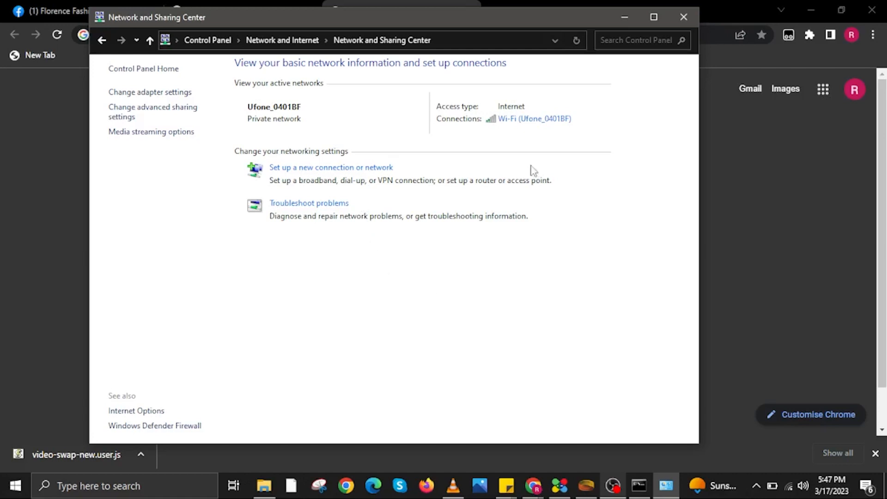
mouse_move(684, 17)
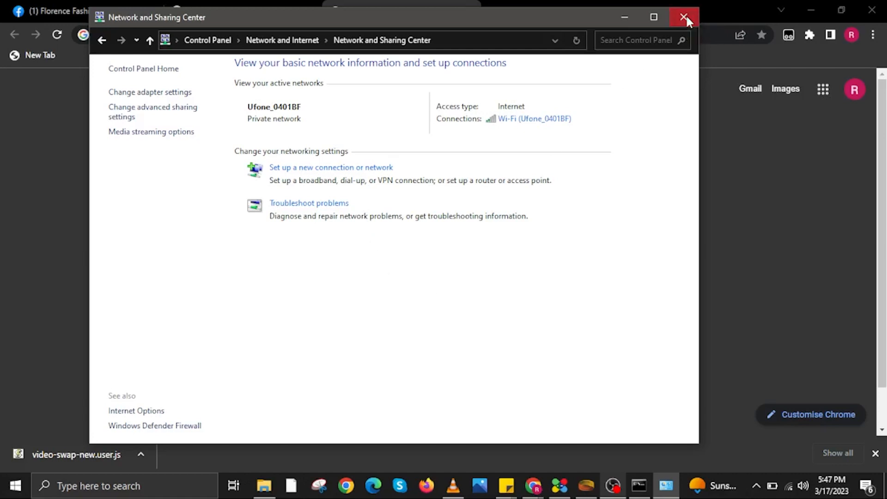
Close the Network and Sharing Center window after reviewing the active Wi-Fi connection
left_click(684, 17)
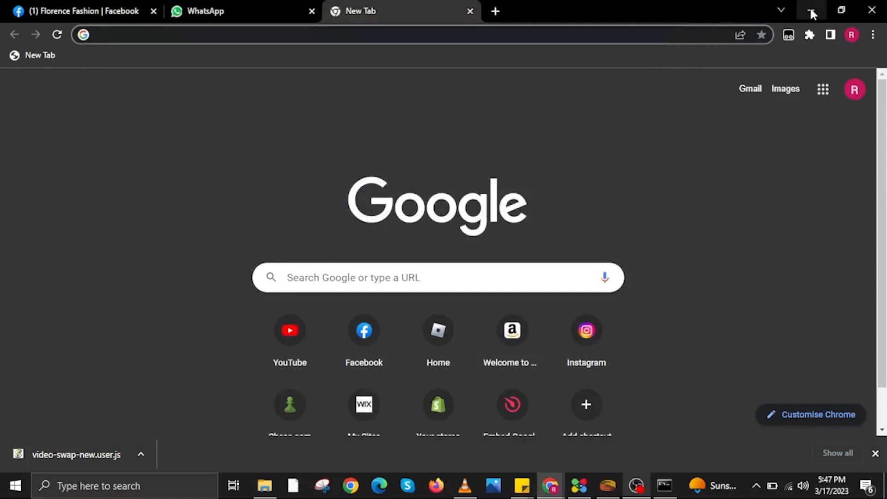